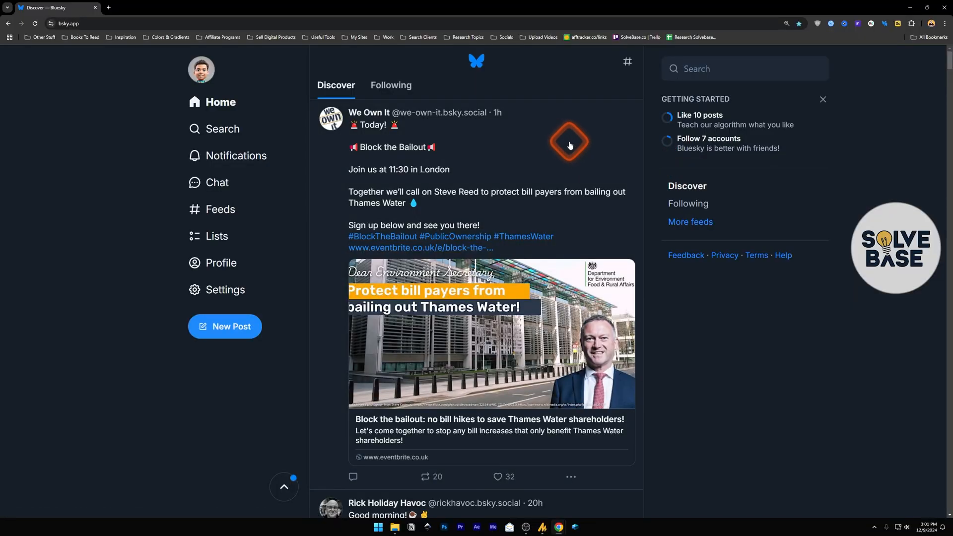
mouse_move(508, 128)
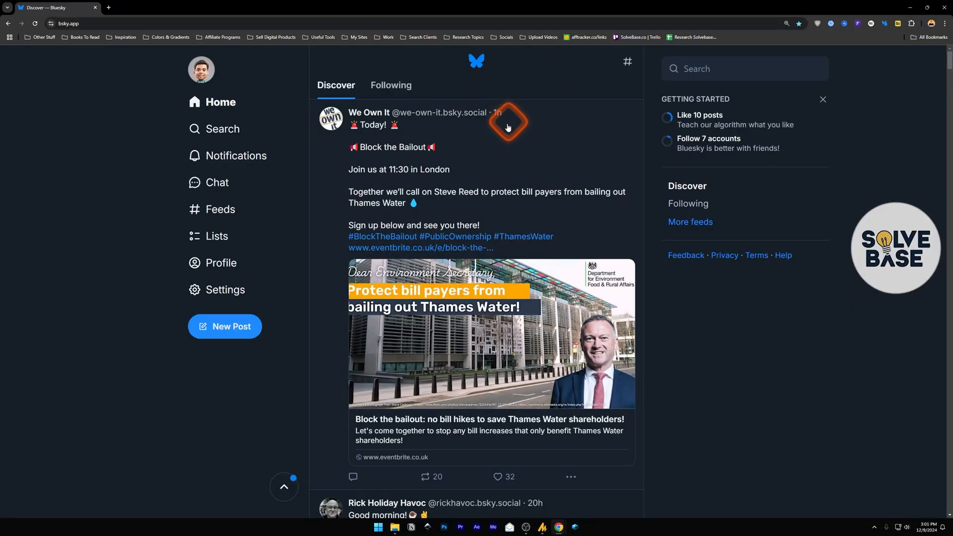
mouse_move(217, 186)
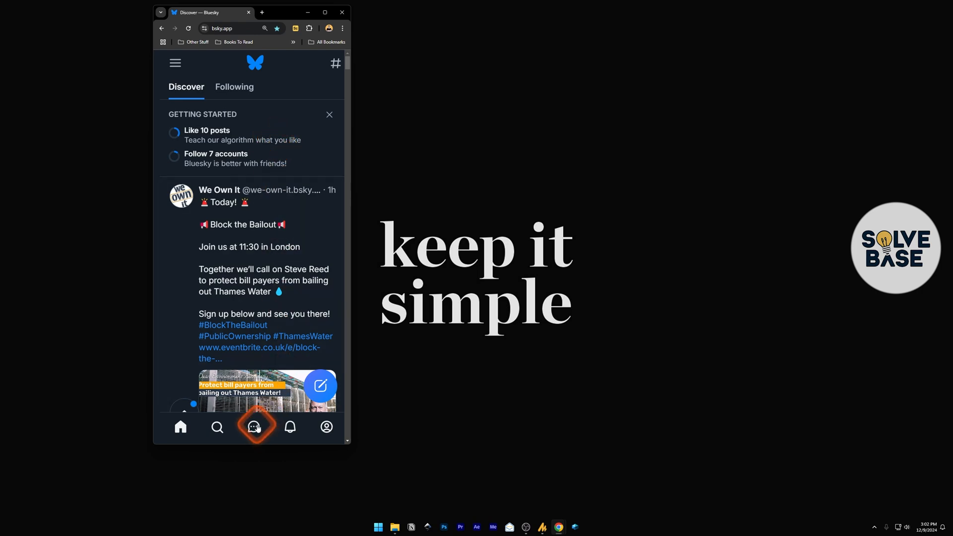
Go to the Messages page listing the chat conversations
left_click(255, 426)
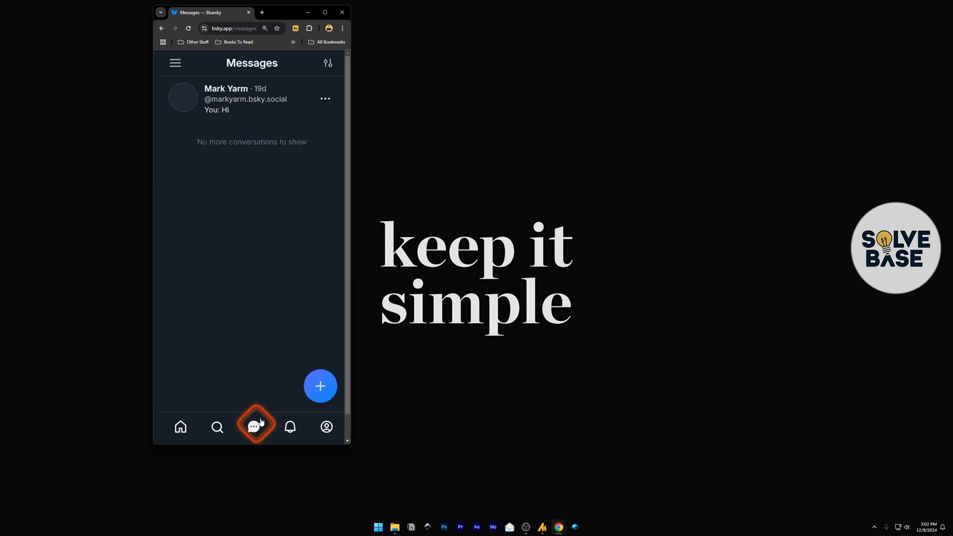
left_click(324, 12)
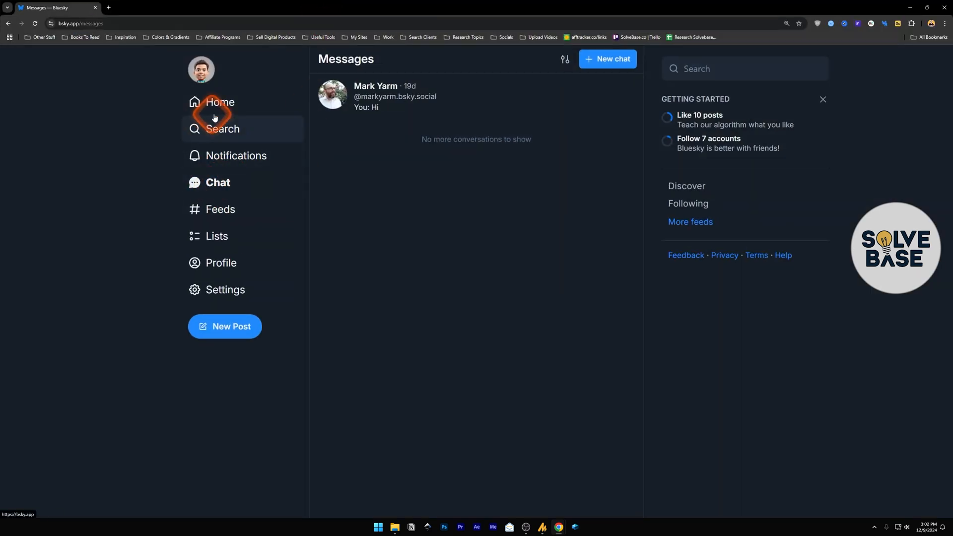
mouse_move(408, 147)
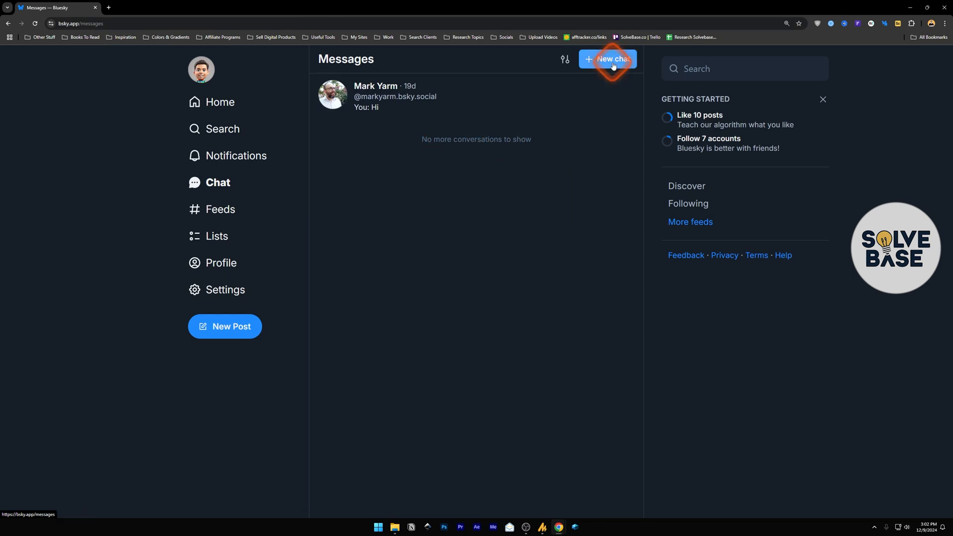
Start a new chat and search for 'rock' to find Punk Rock History
left_click(607, 59)
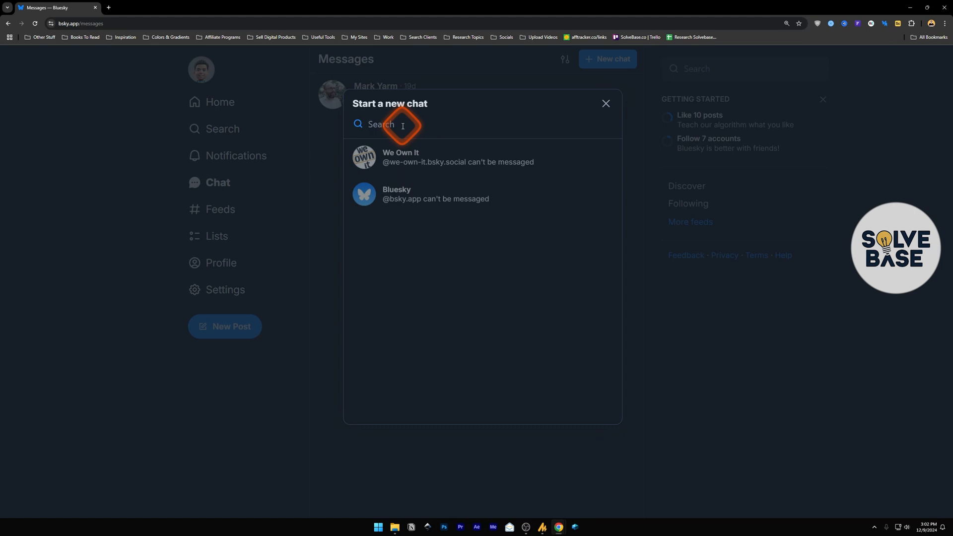
type("rock")
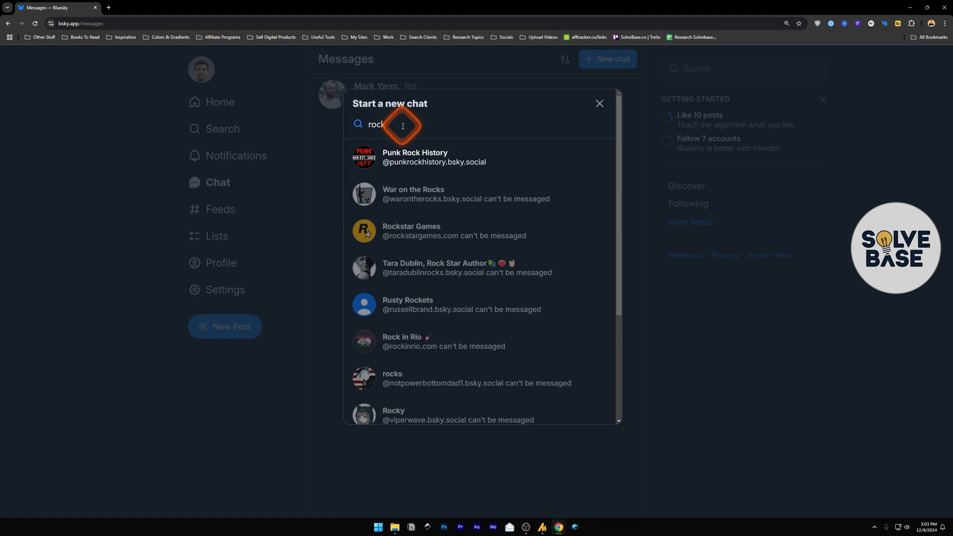
mouse_move(401, 157)
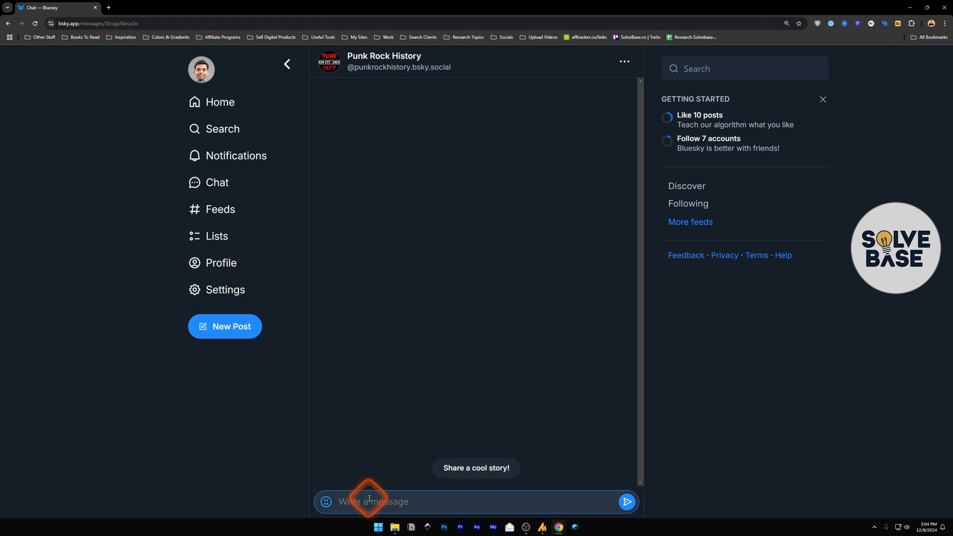
Write 'Hi' with an emoji and send it to Punk Rock History
type("Hi")
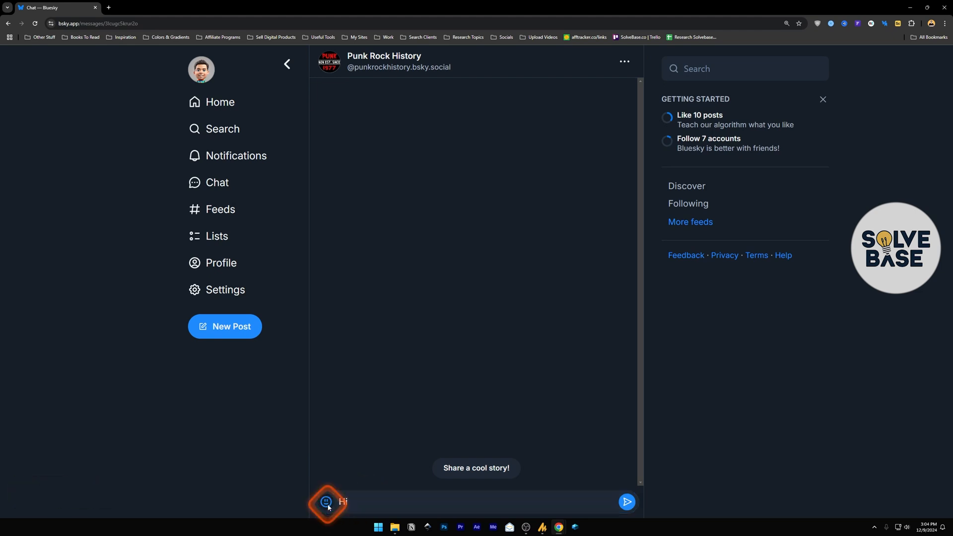
left_click(326, 502)
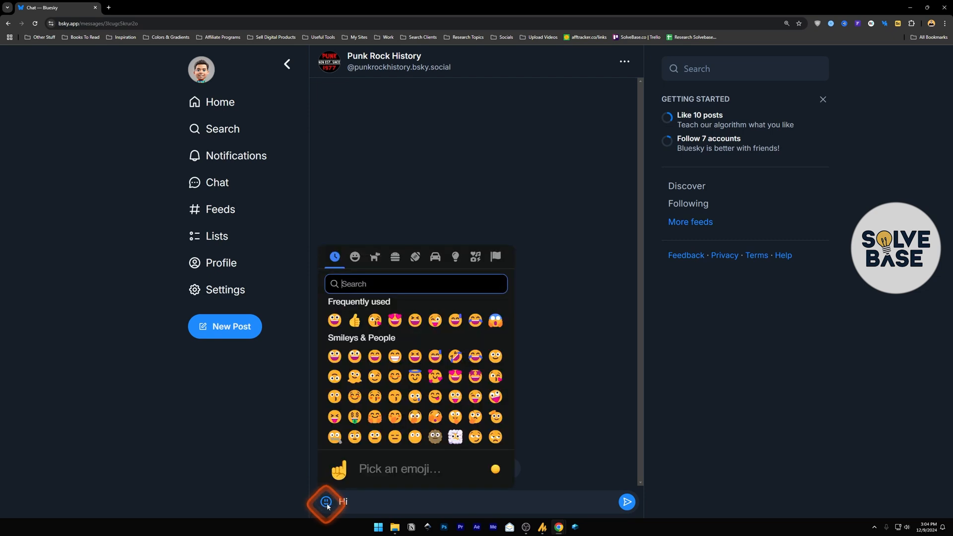
left_click(354, 321)
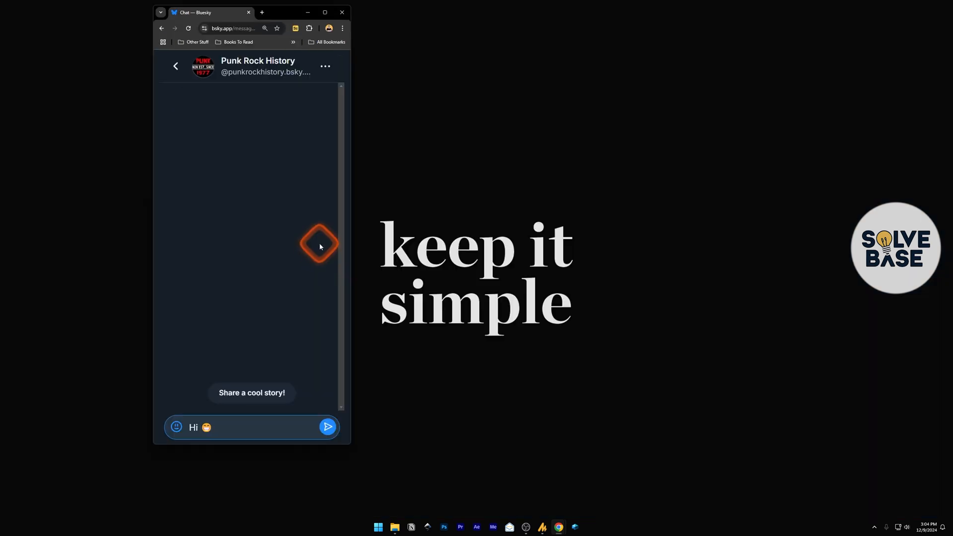
left_click(326, 427)
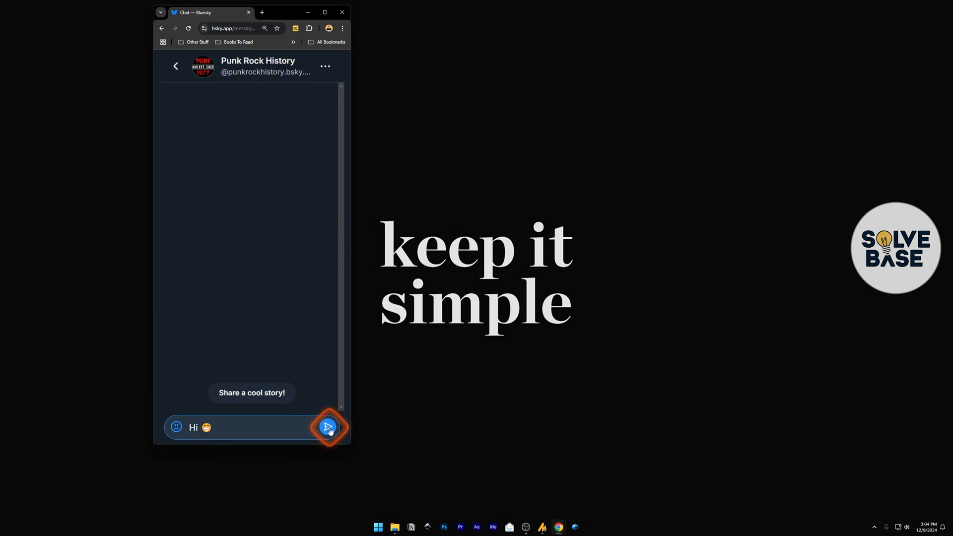
left_click(329, 427)
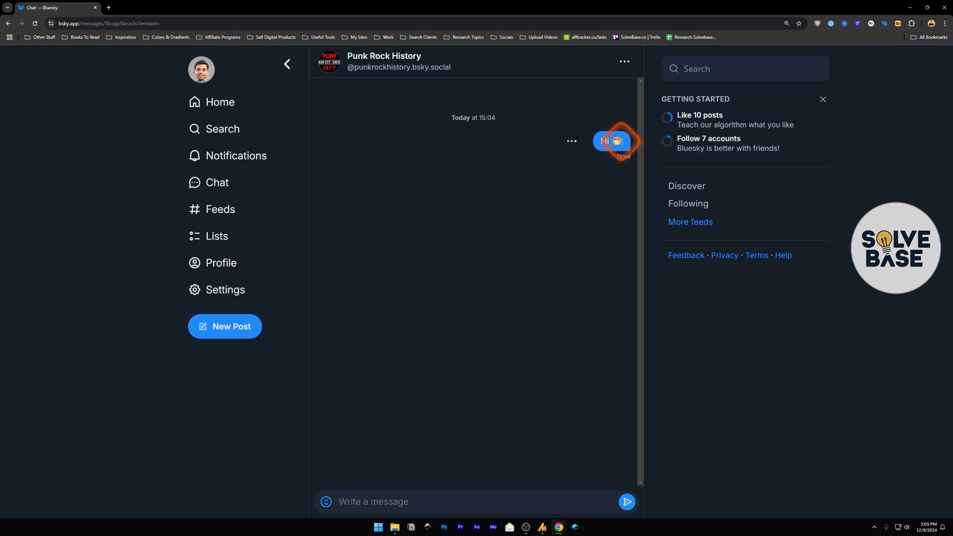
left_click(571, 141)
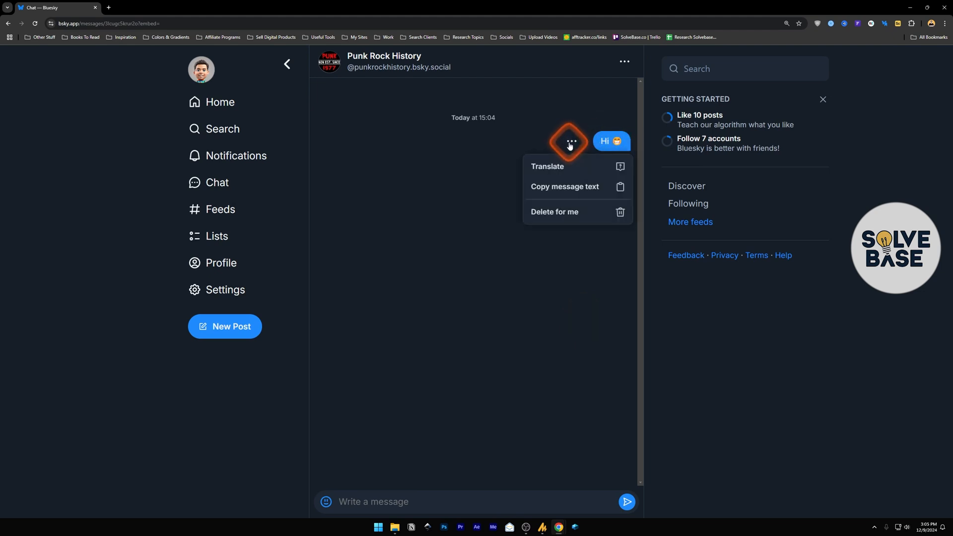
mouse_move(560, 217)
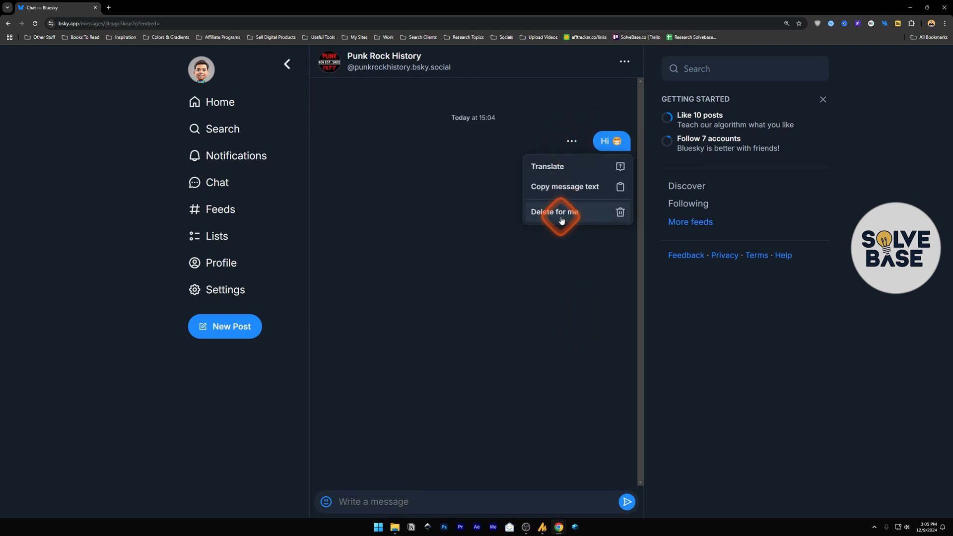
left_click(554, 212)
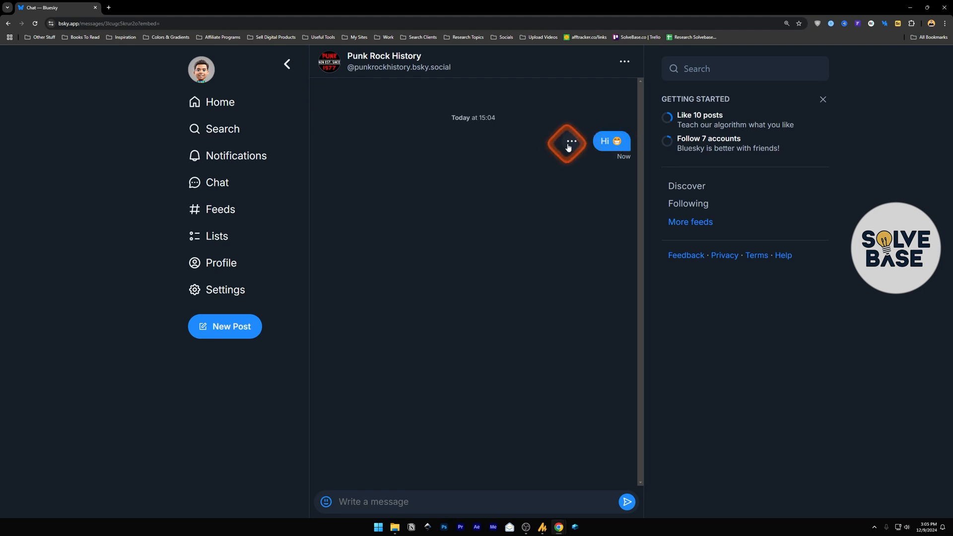
left_click(571, 142)
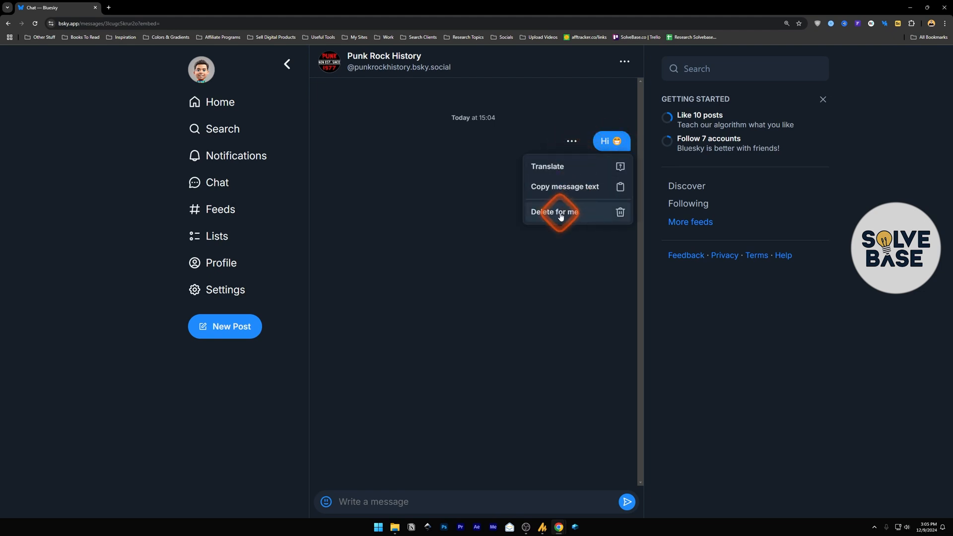
left_click(554, 212)
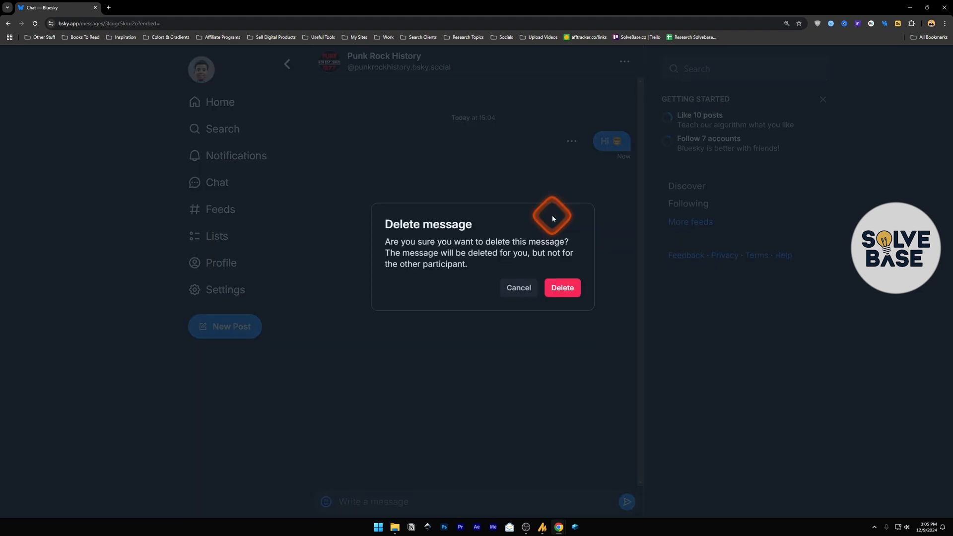
mouse_move(493, 242)
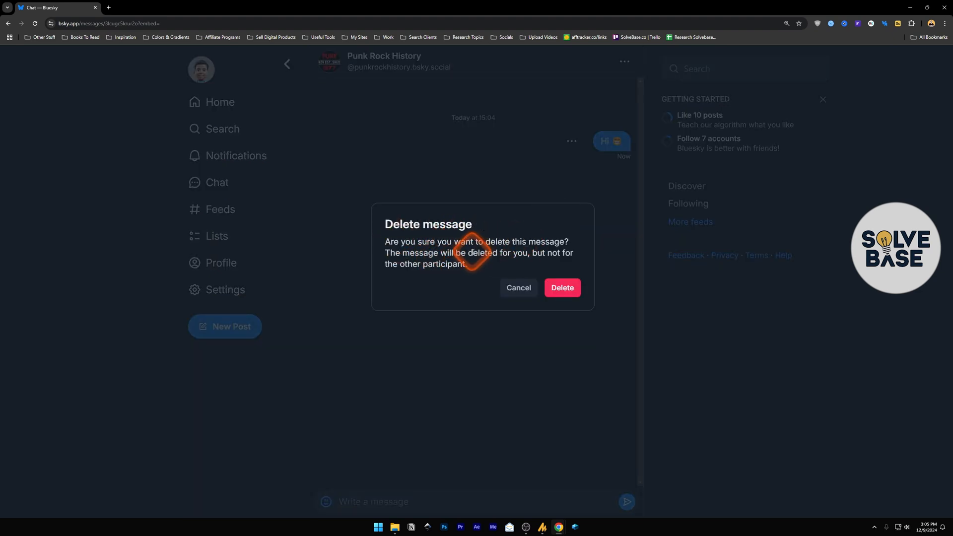
mouse_move(565, 218)
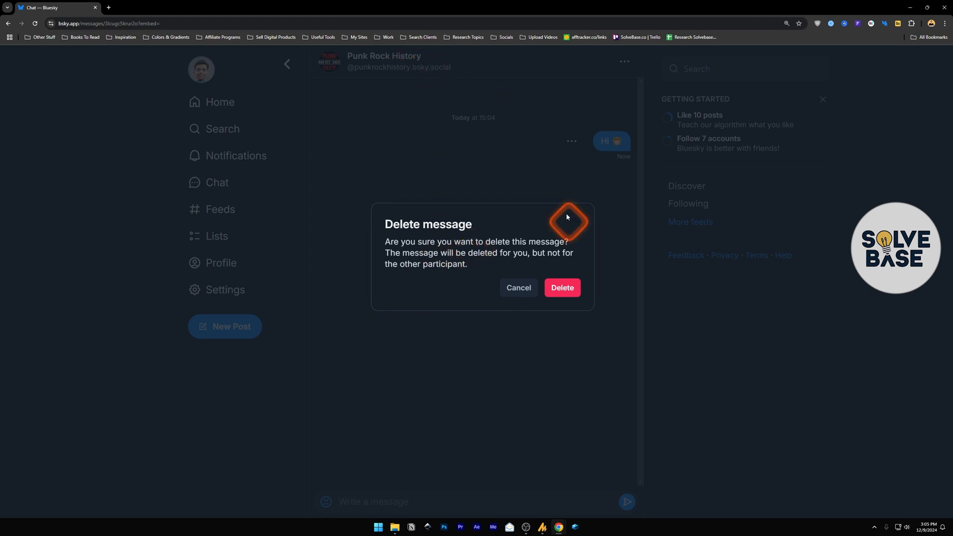
left_click(624, 62)
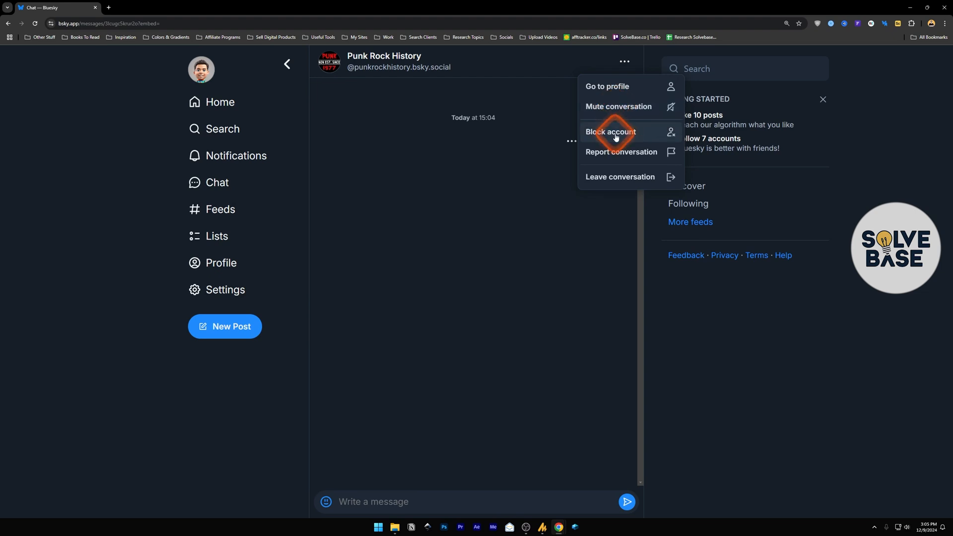
mouse_move(614, 152)
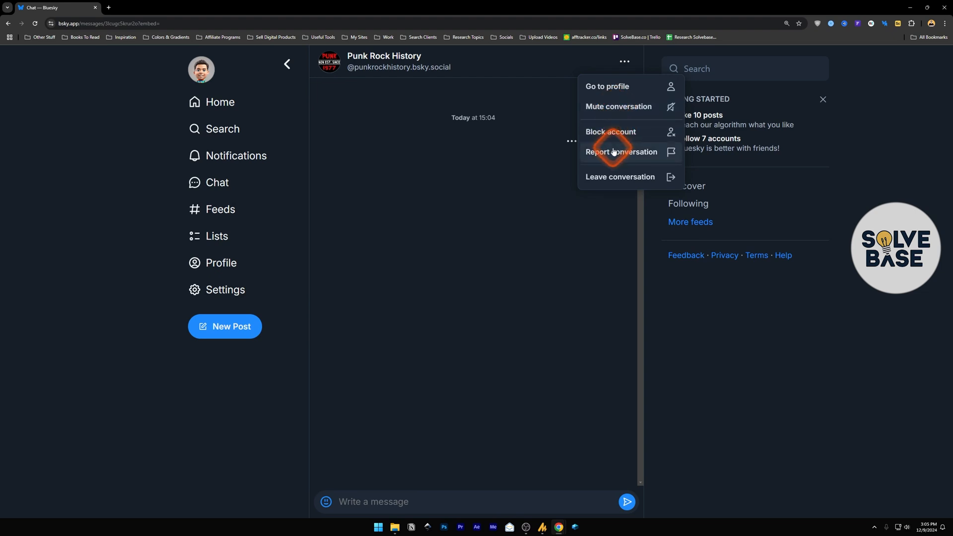